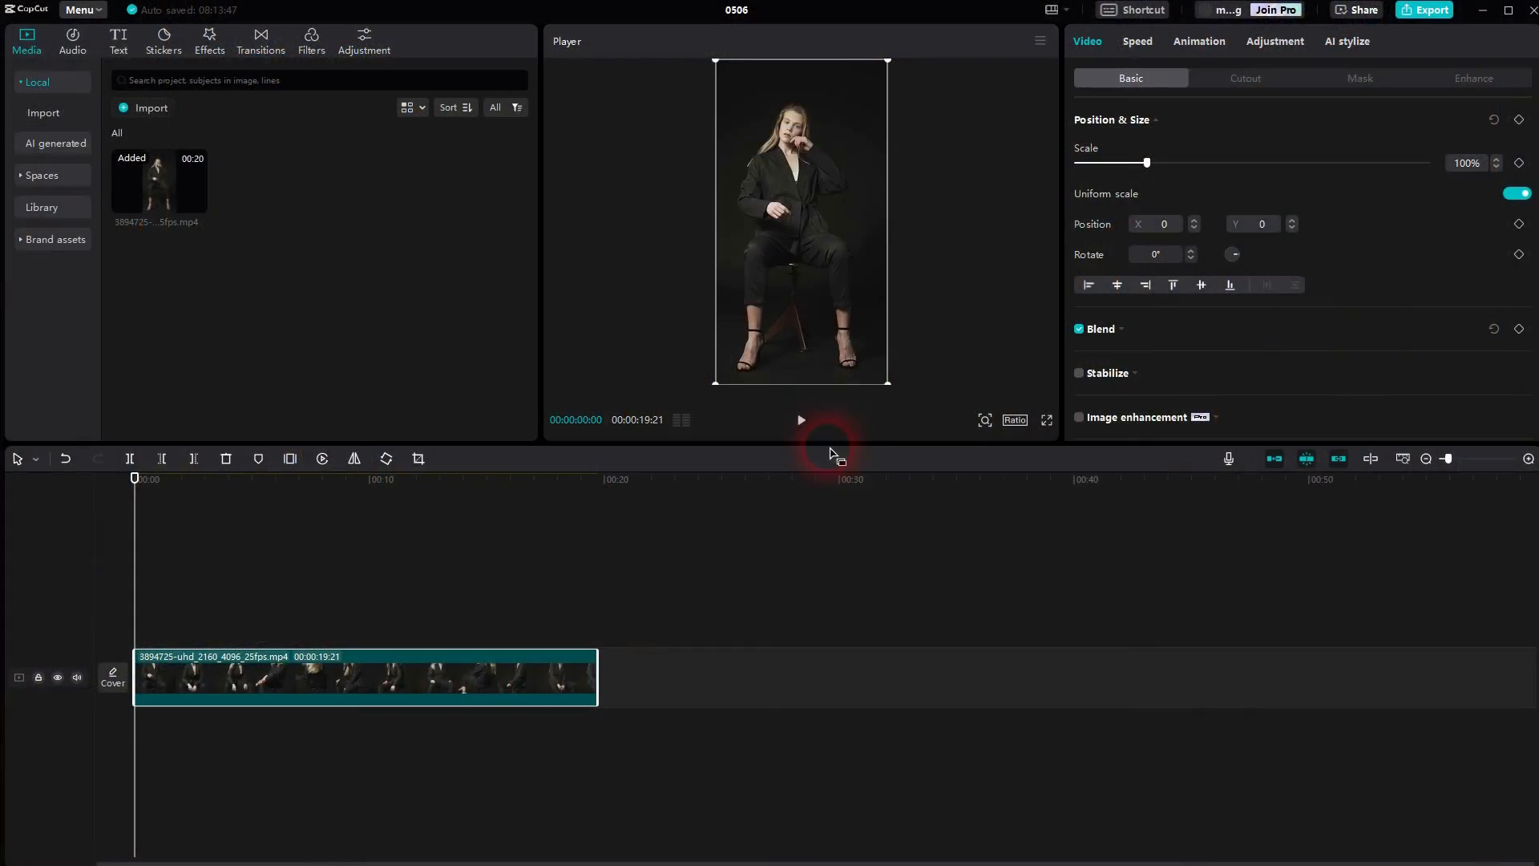
- Preview the model clip, then enable and expand Body reshaping under Video > Enhance
left_click(801, 420)
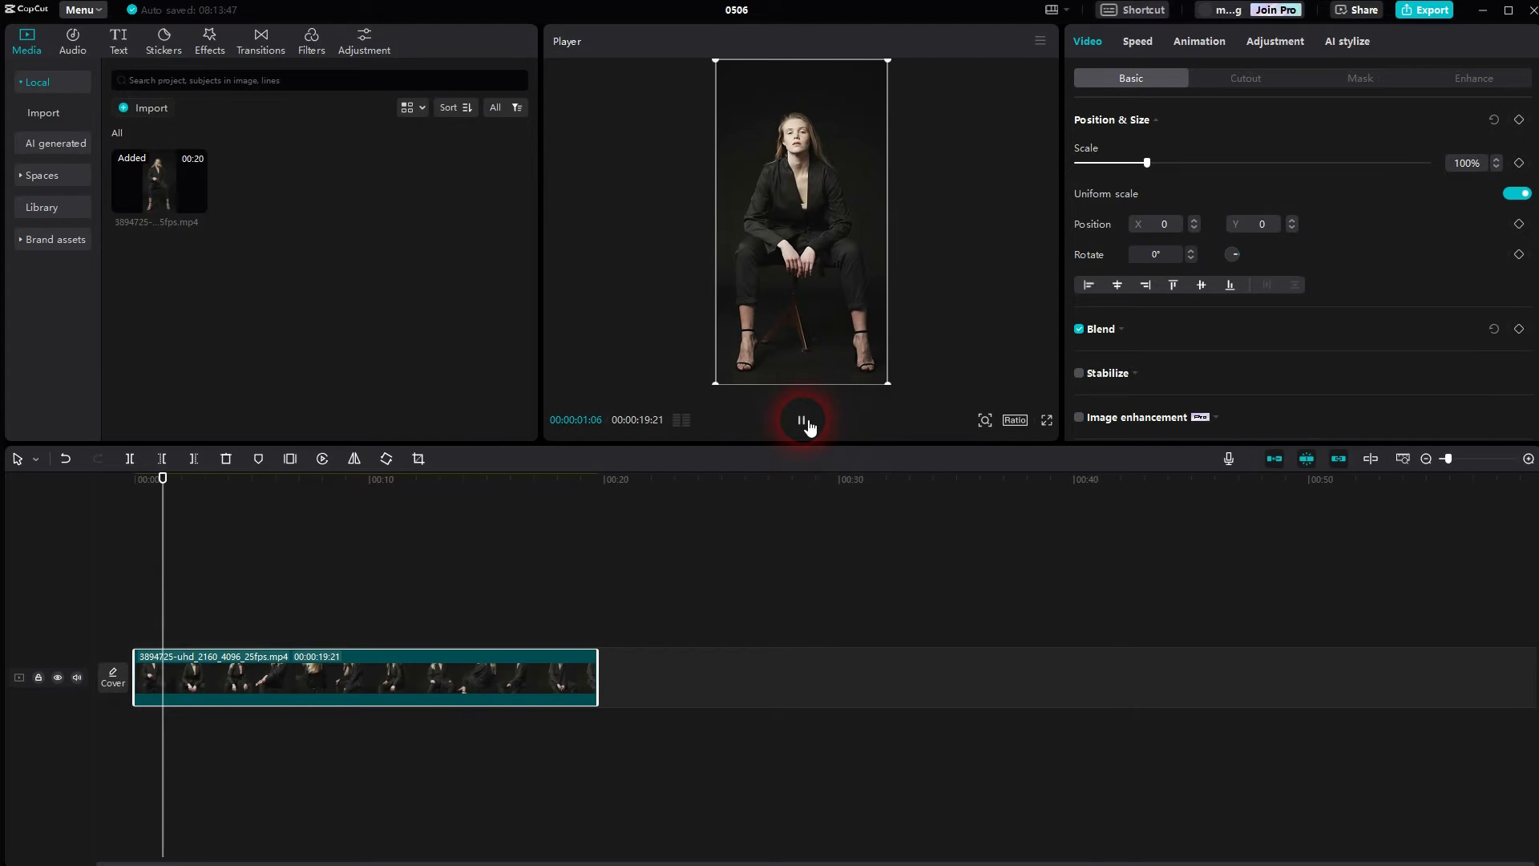
left_click(800, 419)
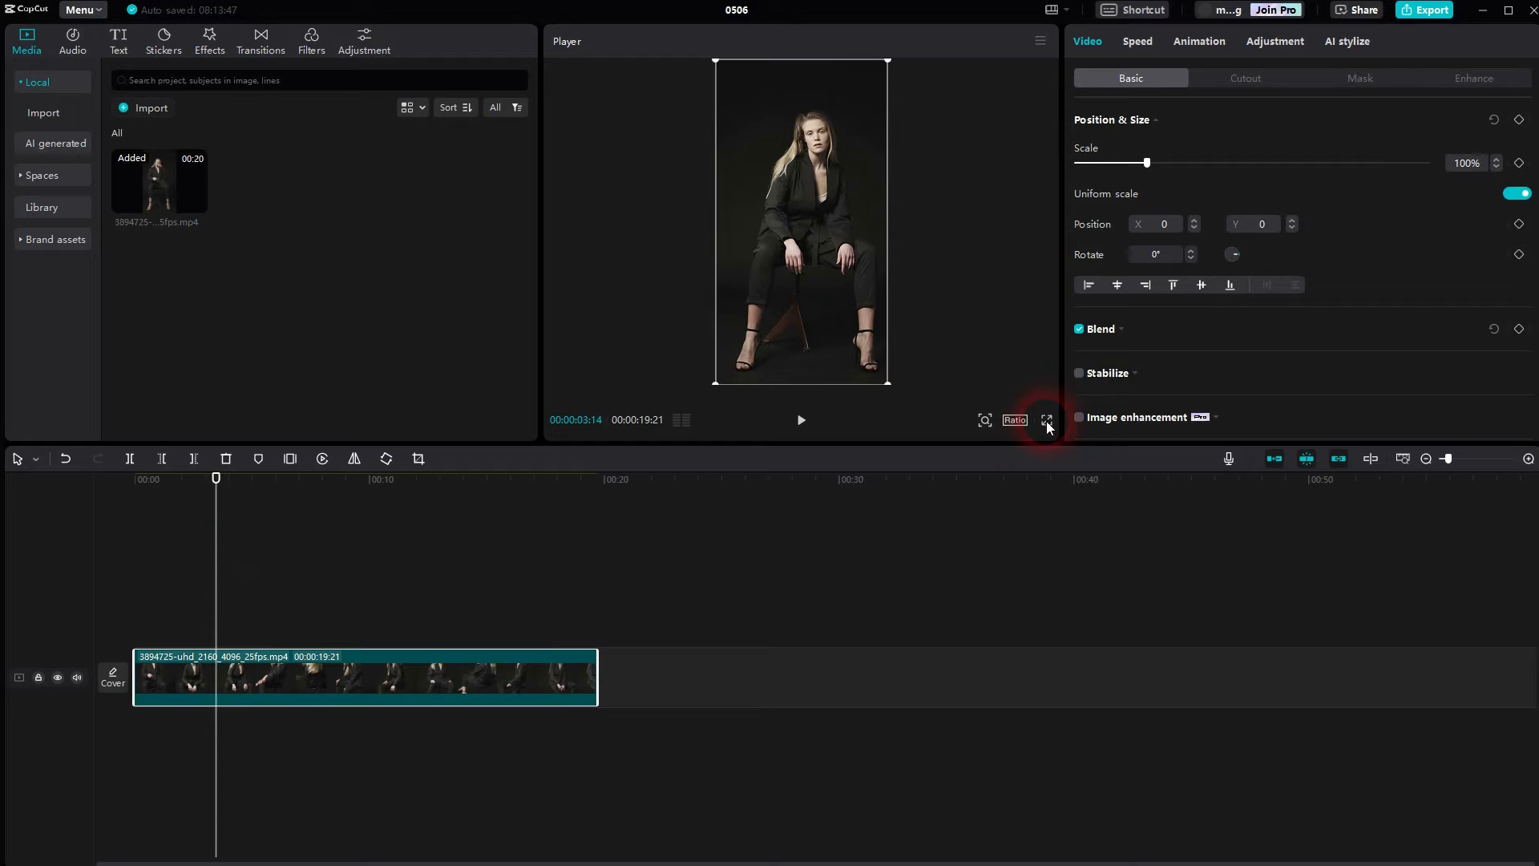
left_click(1472, 78)
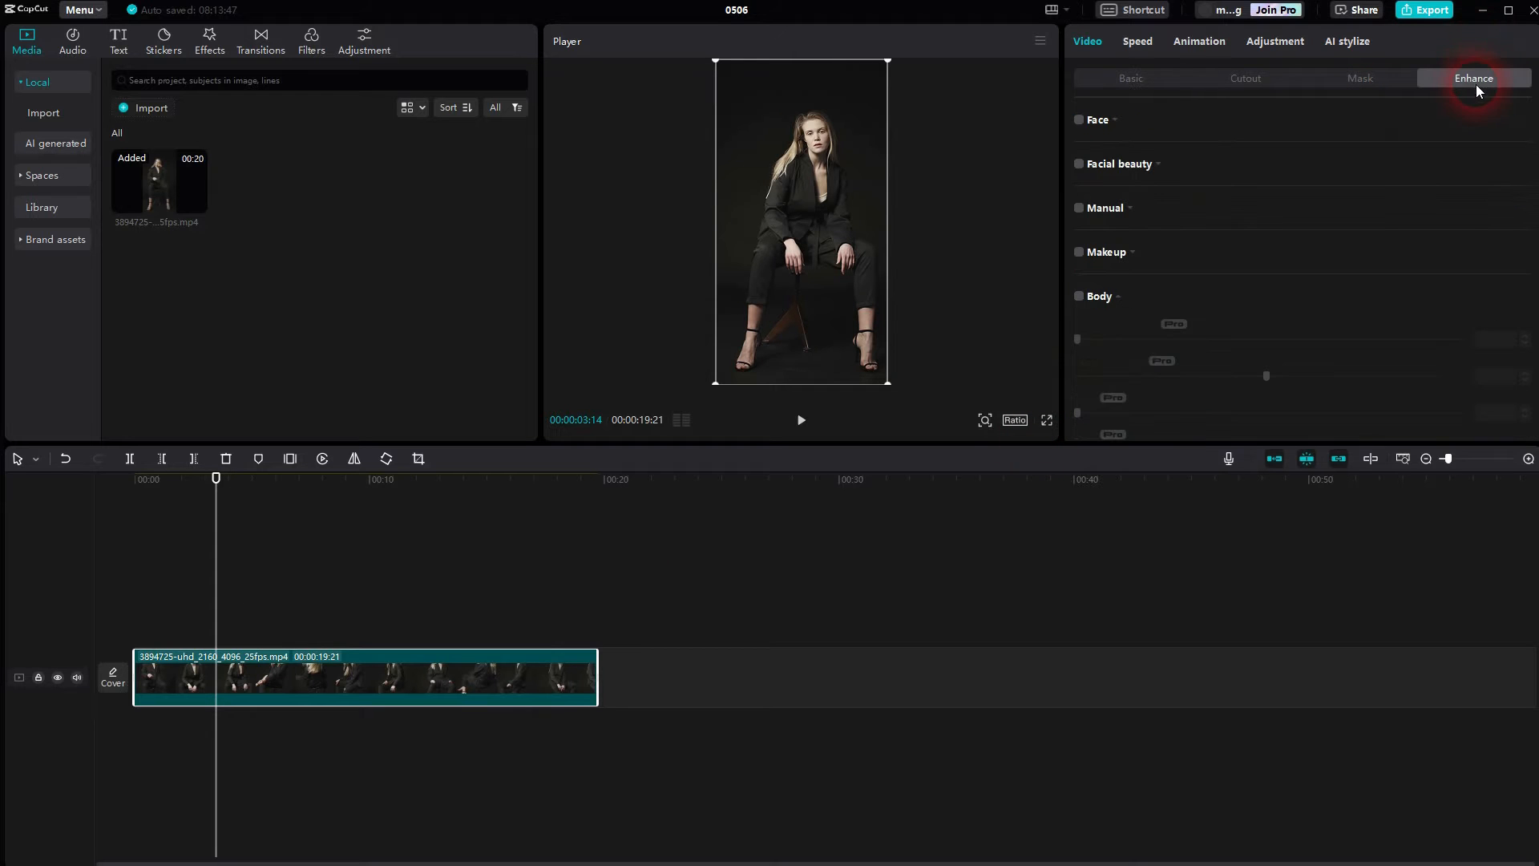
mouse_move(1122, 303)
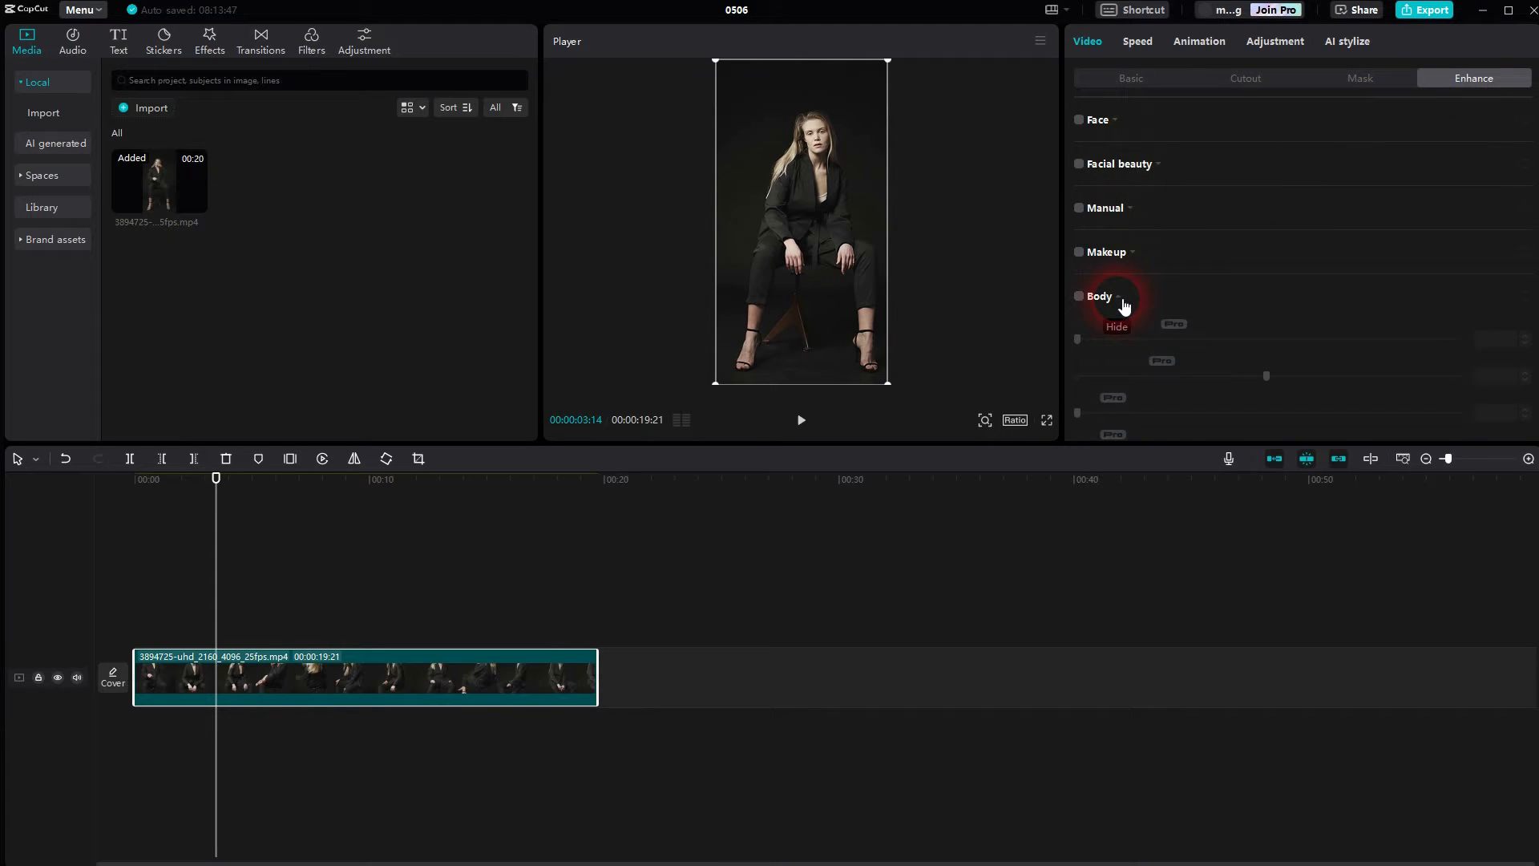
left_click(1077, 294)
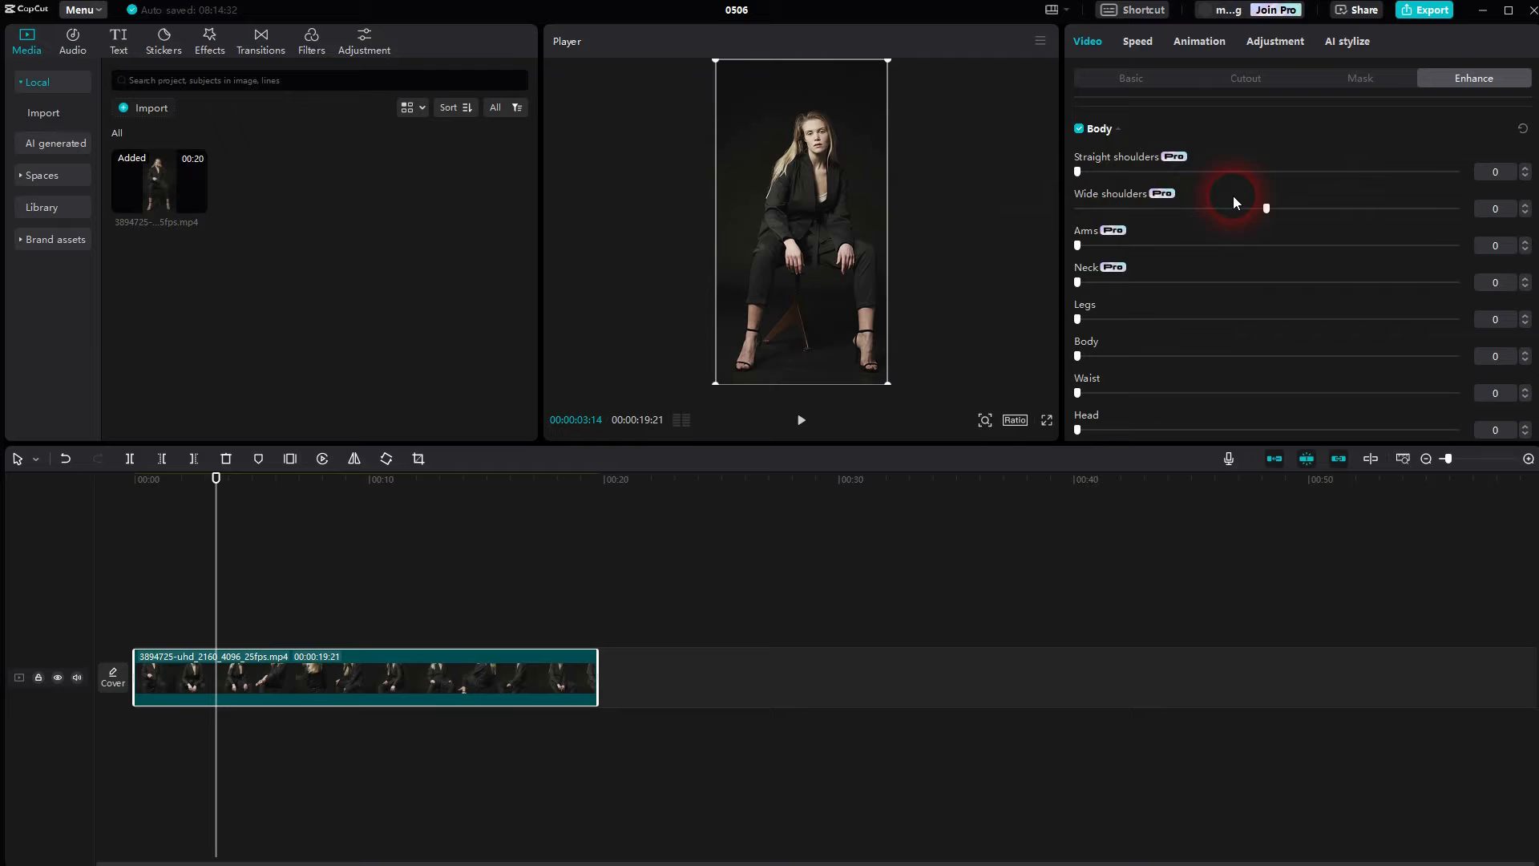
- Reveal the lower Body sliders to raise Legs, Body and Waist to 9, 79 and 82
scroll("down", 3)
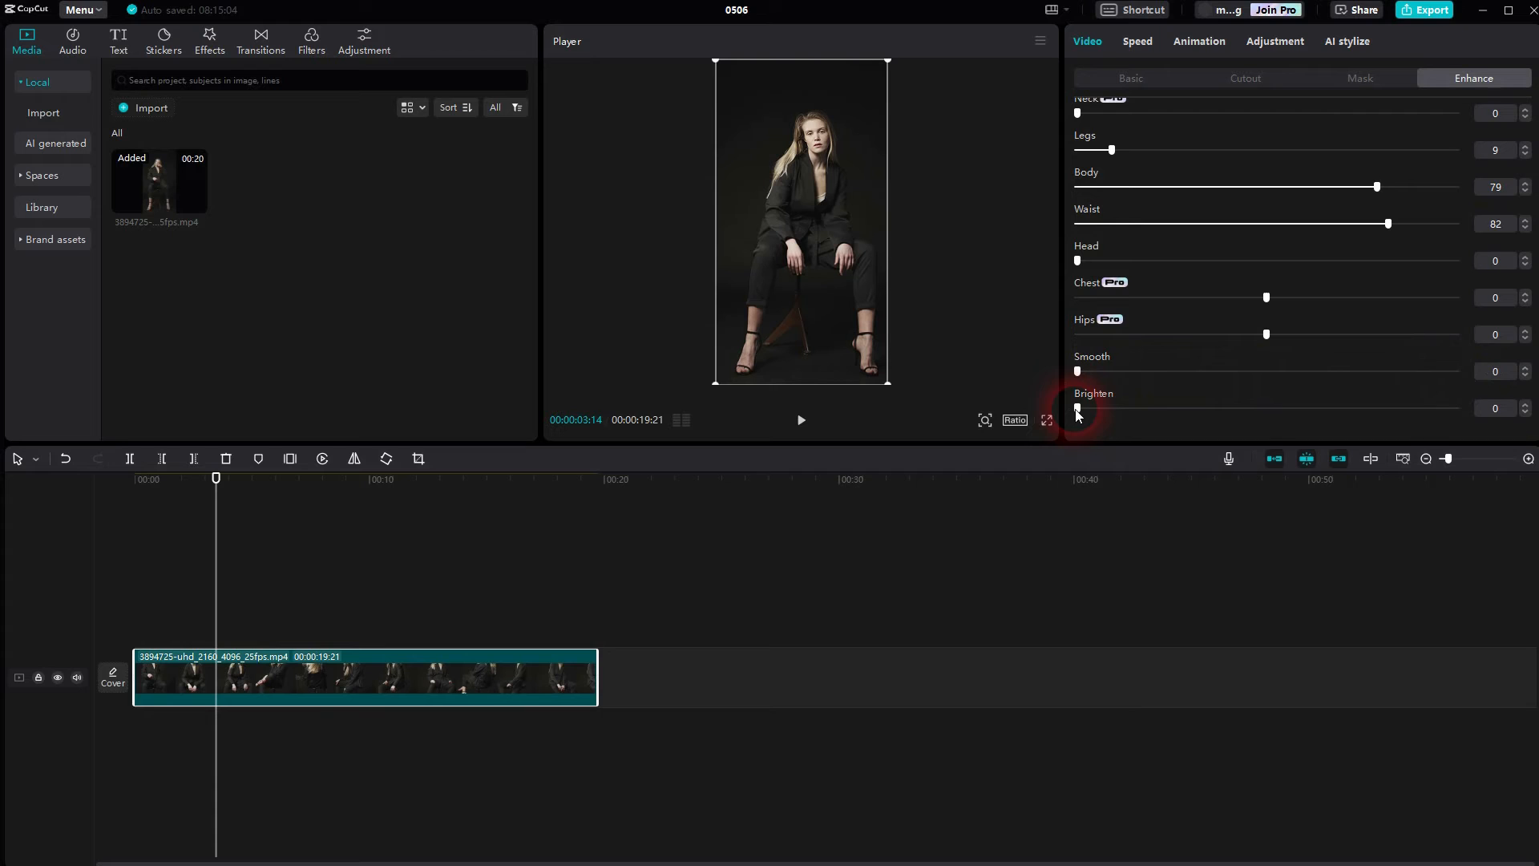
mouse_move(965, 417)
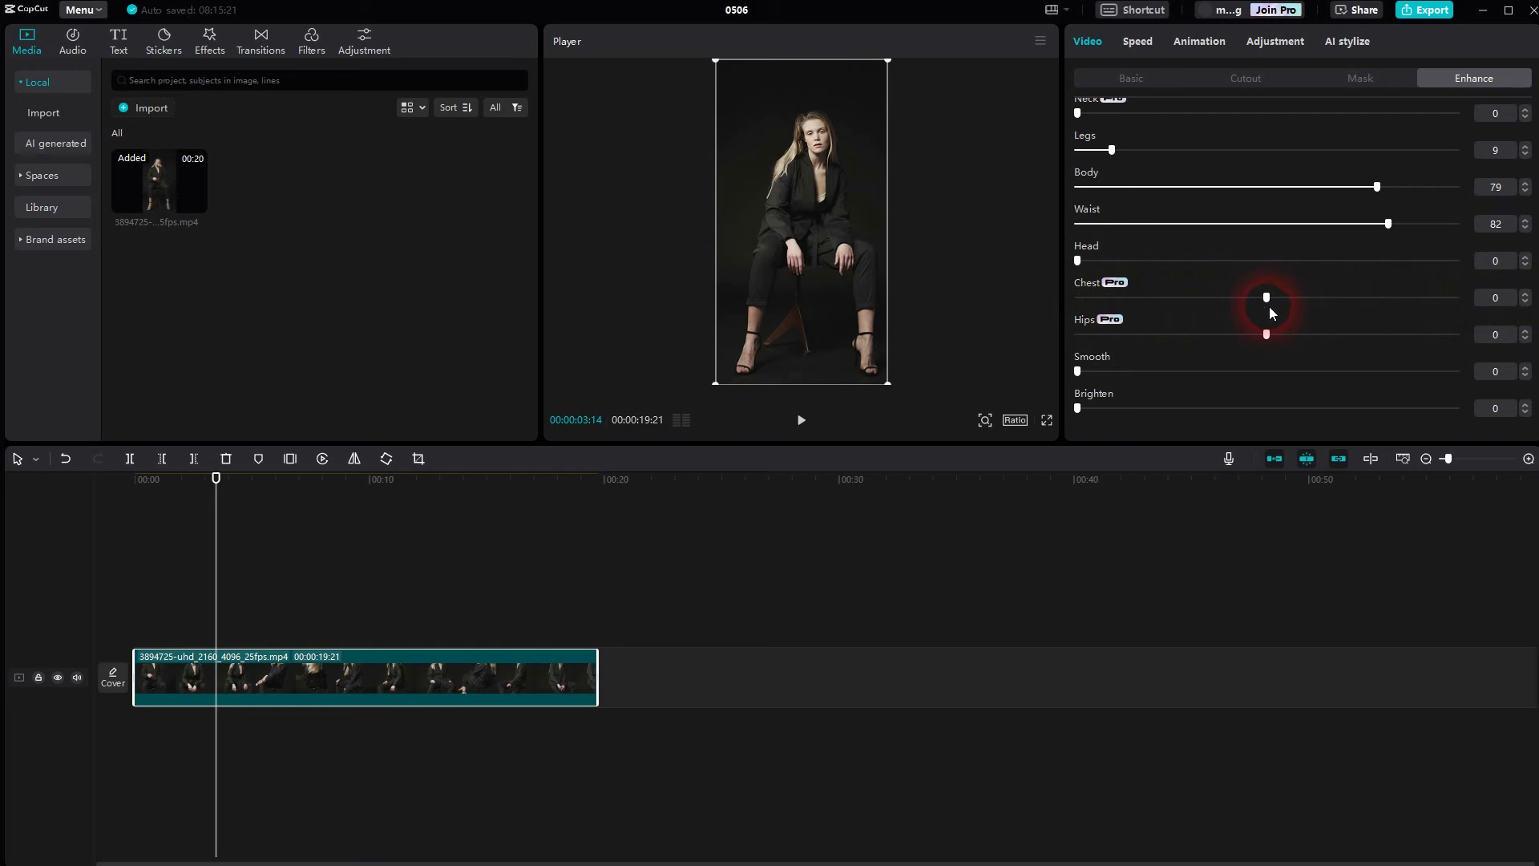
mouse_move(1265, 303)
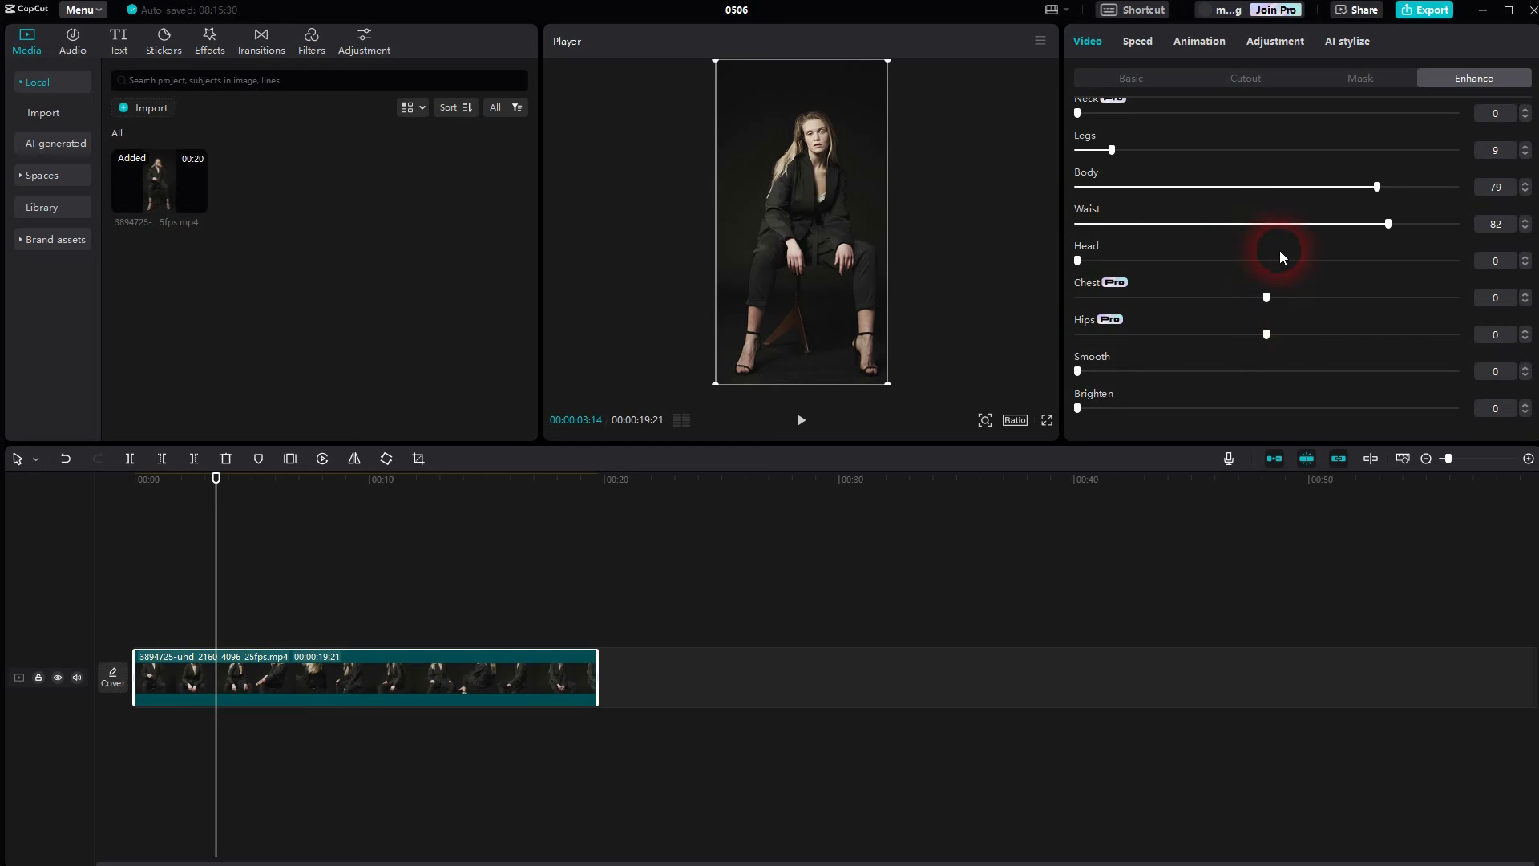
mouse_move(683, 439)
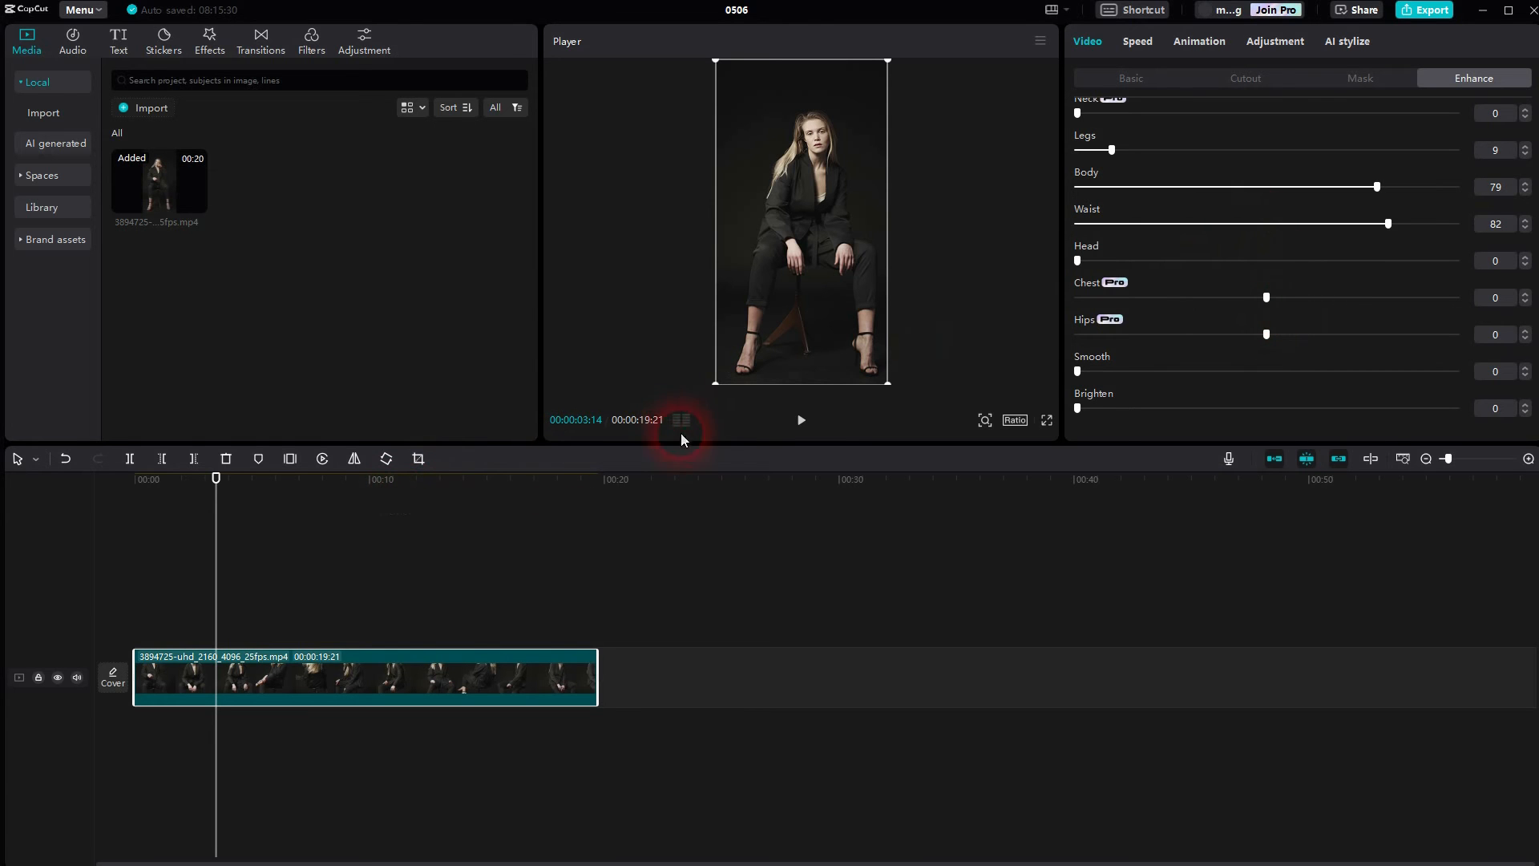
left_click(800, 420)
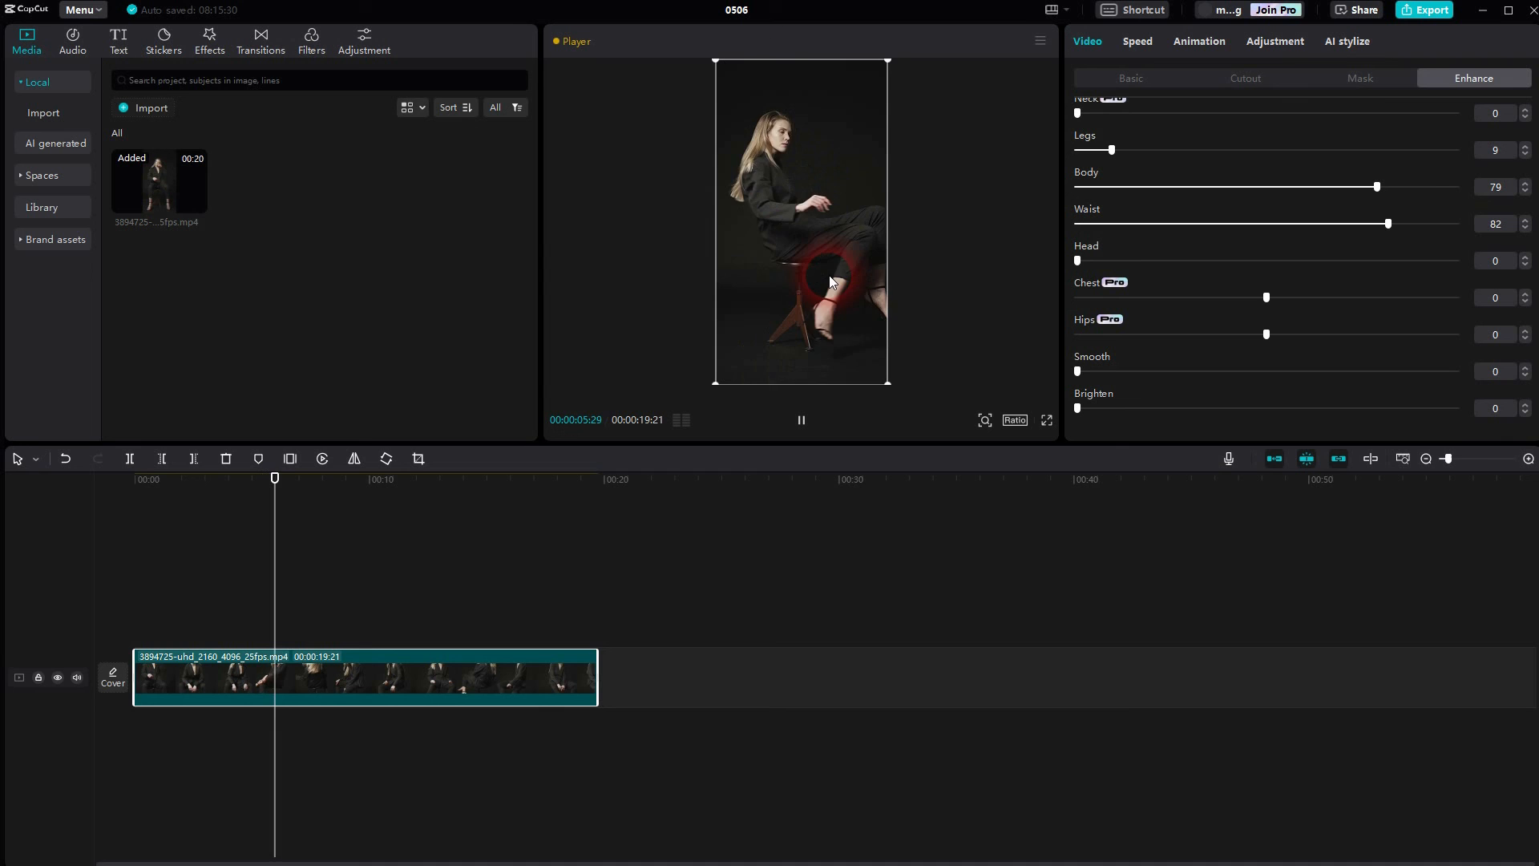
left_click(802, 420)
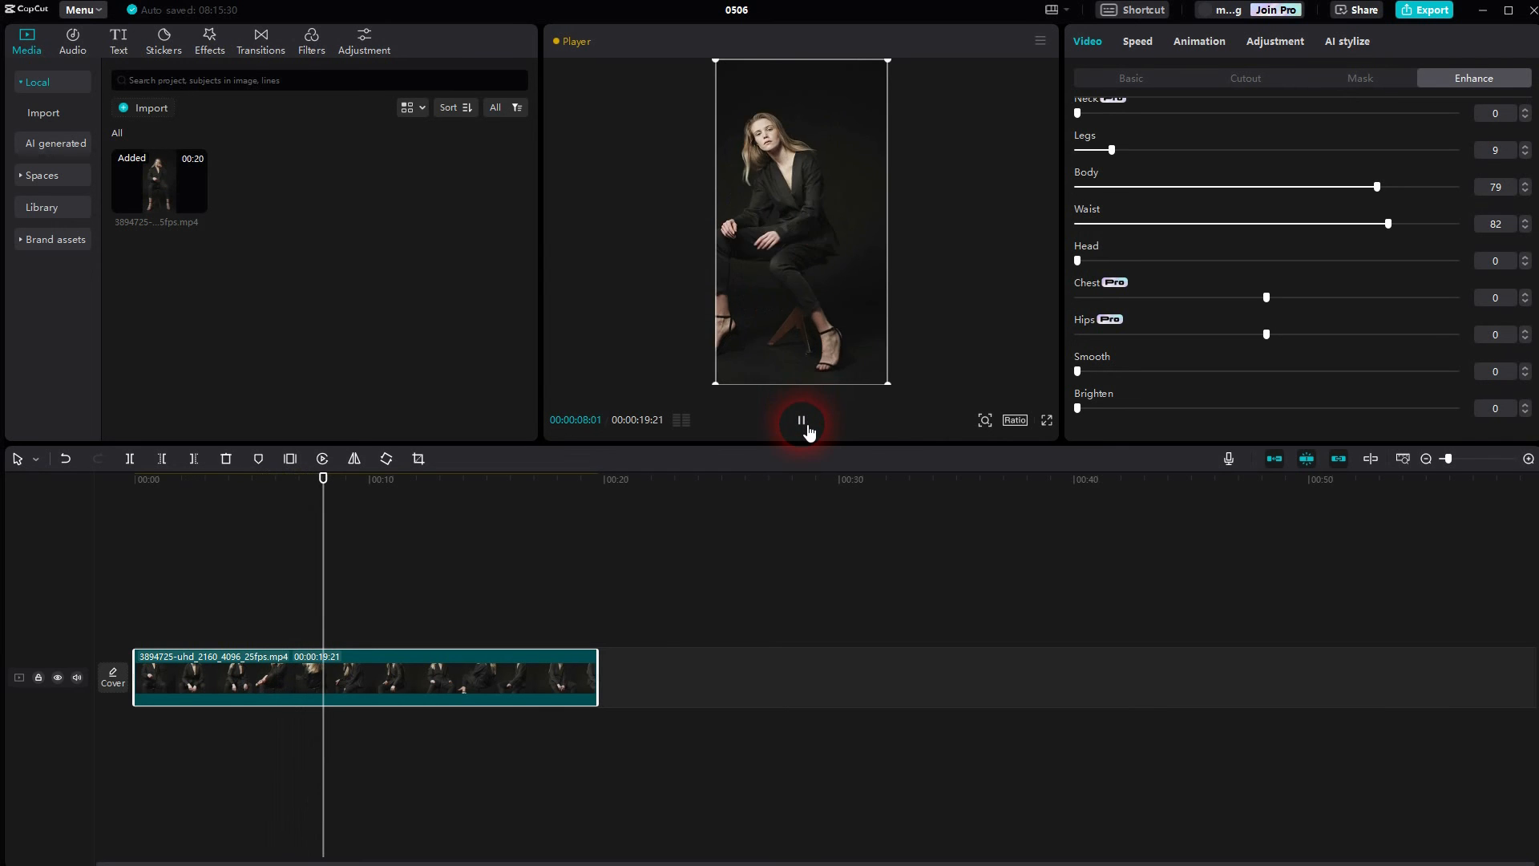
left_click(801, 420)
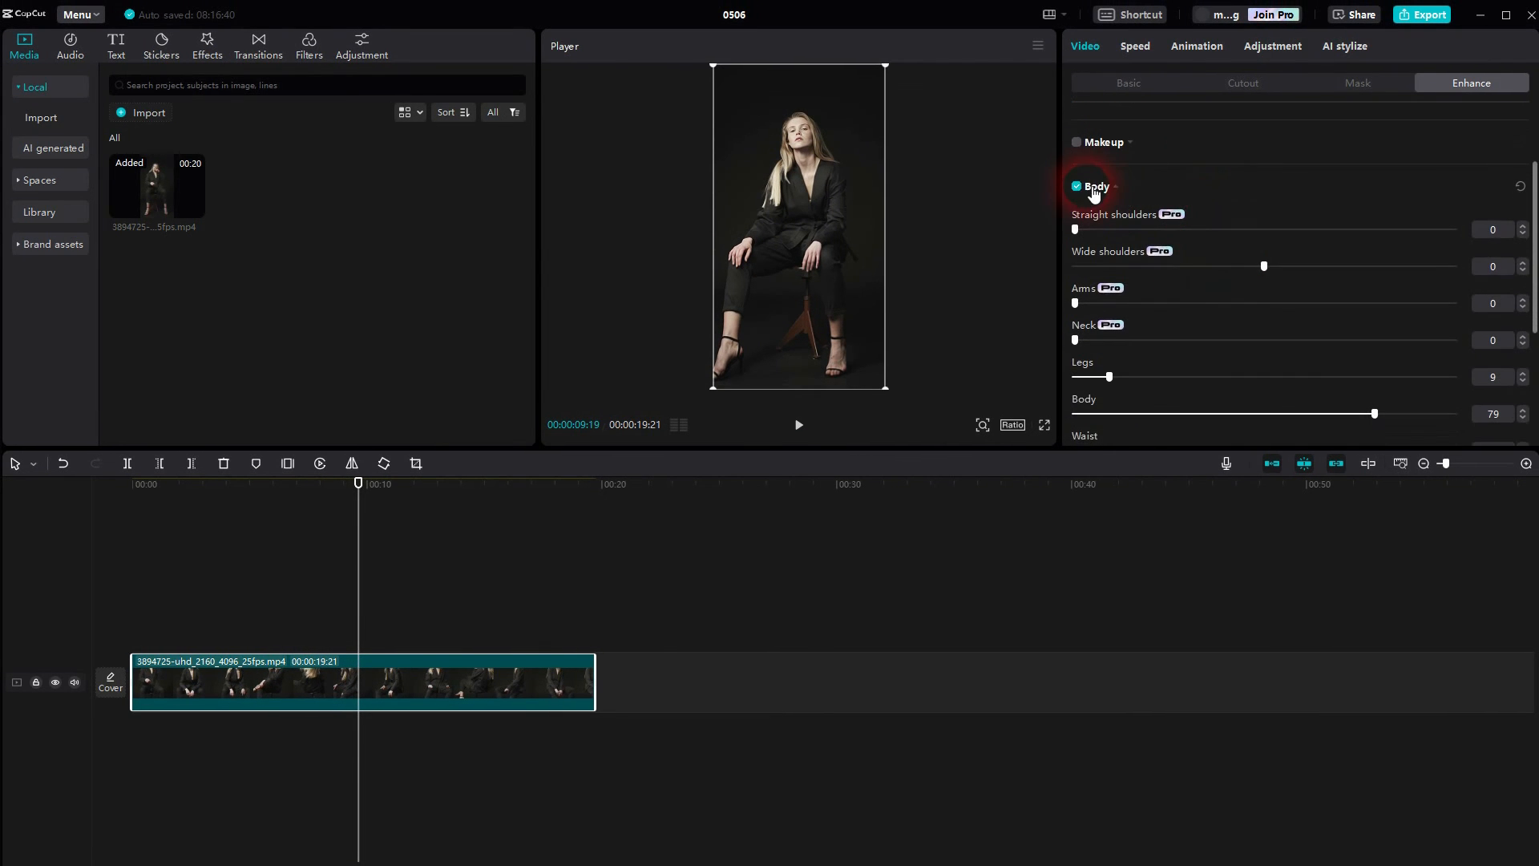
left_click(1076, 185)
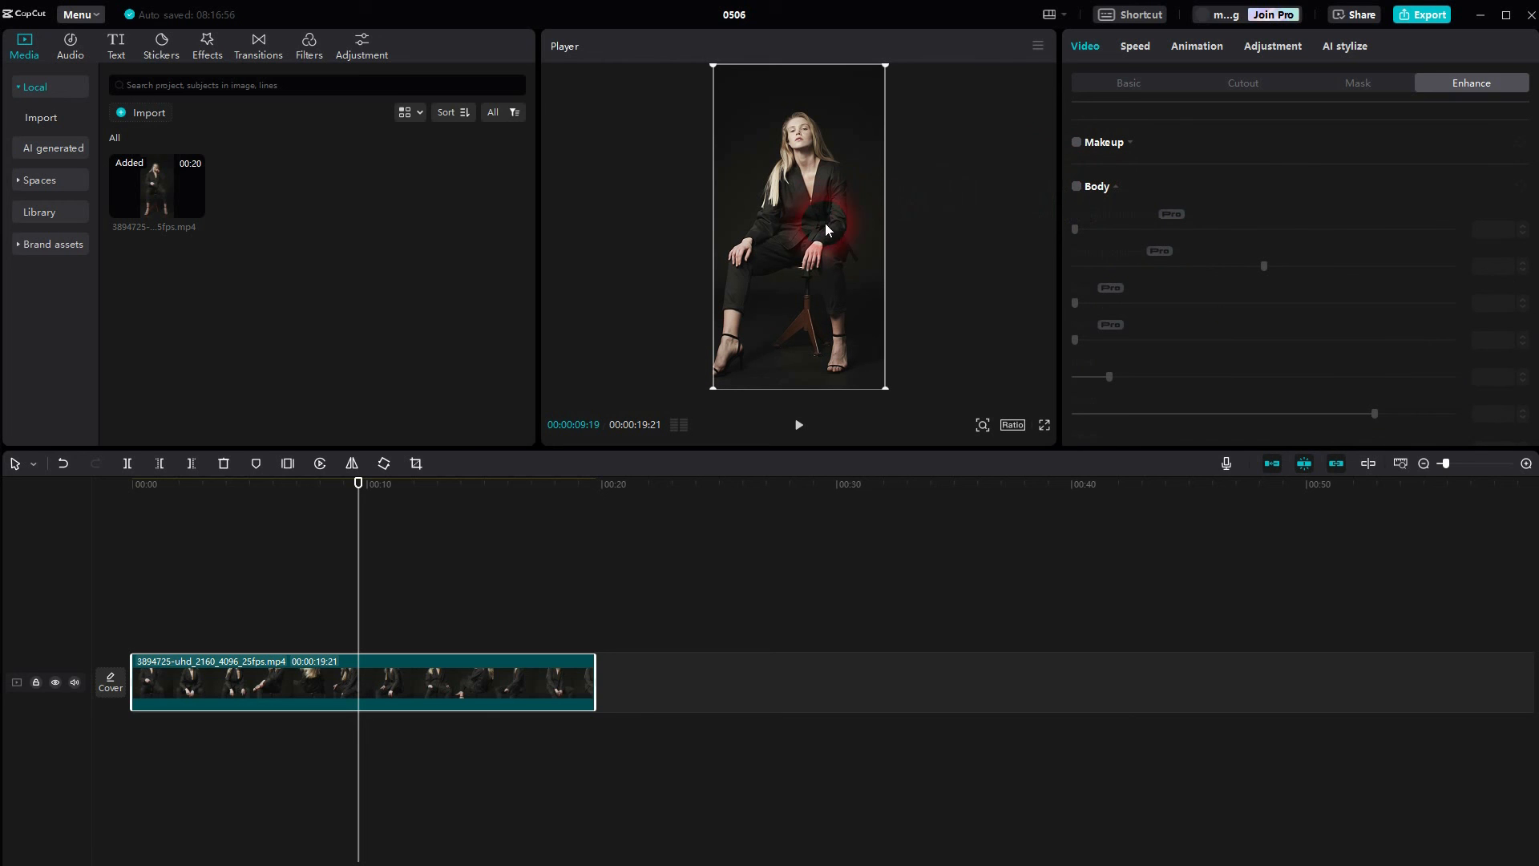
left_click(1076, 186)
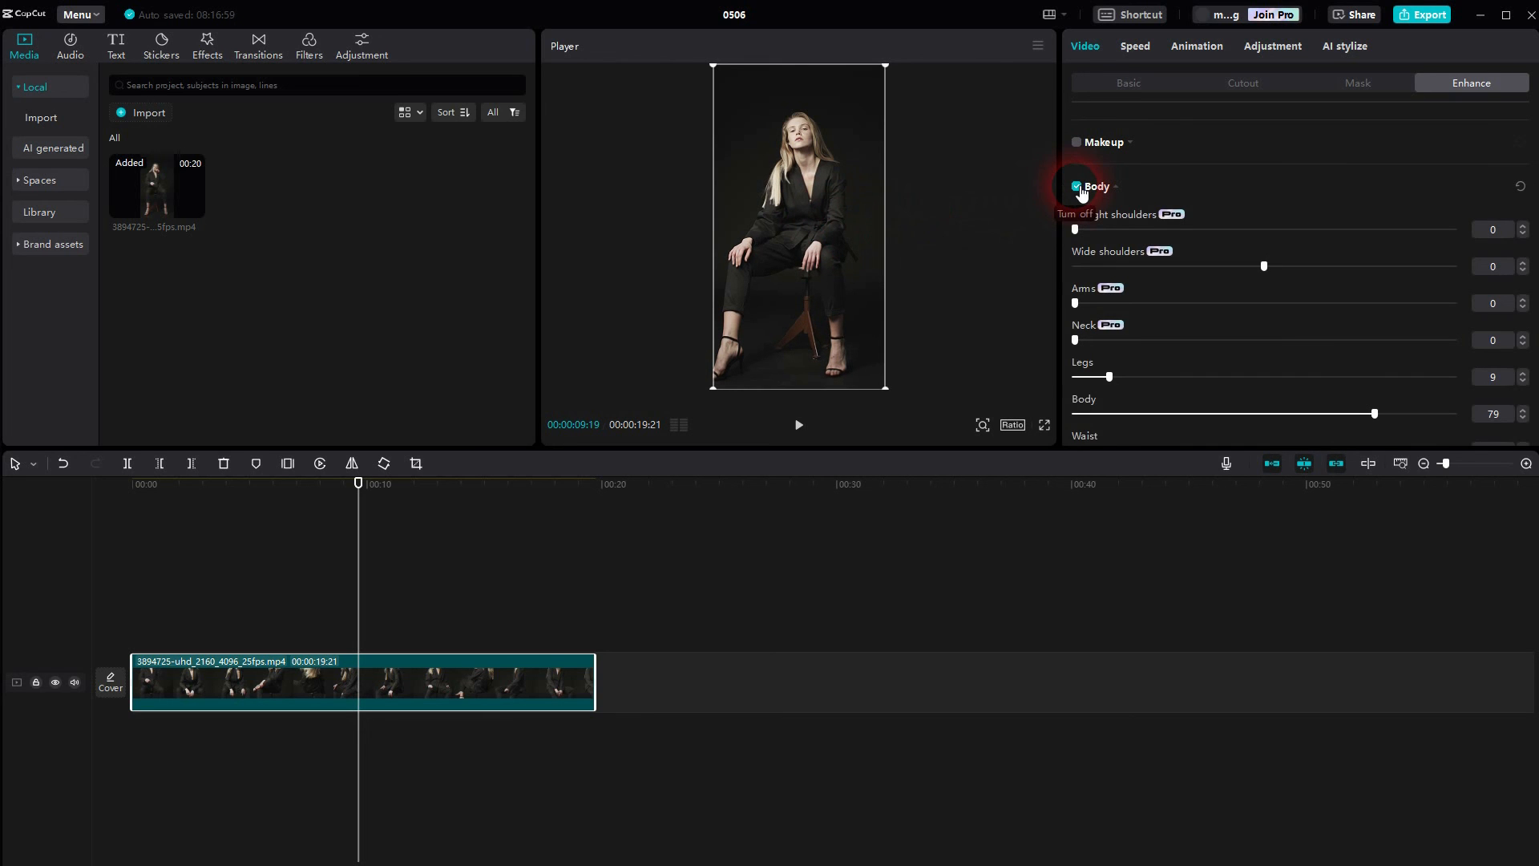